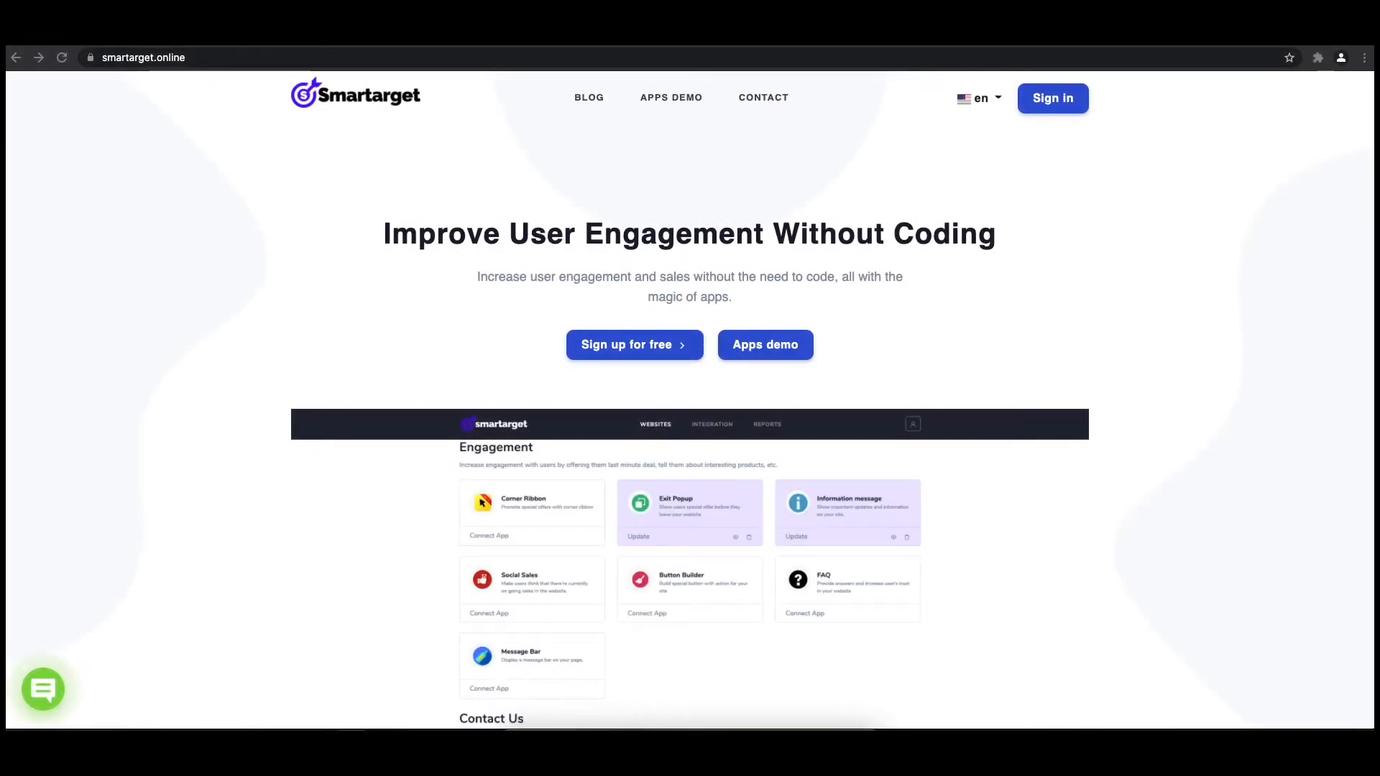
mouse_move(734, 202)
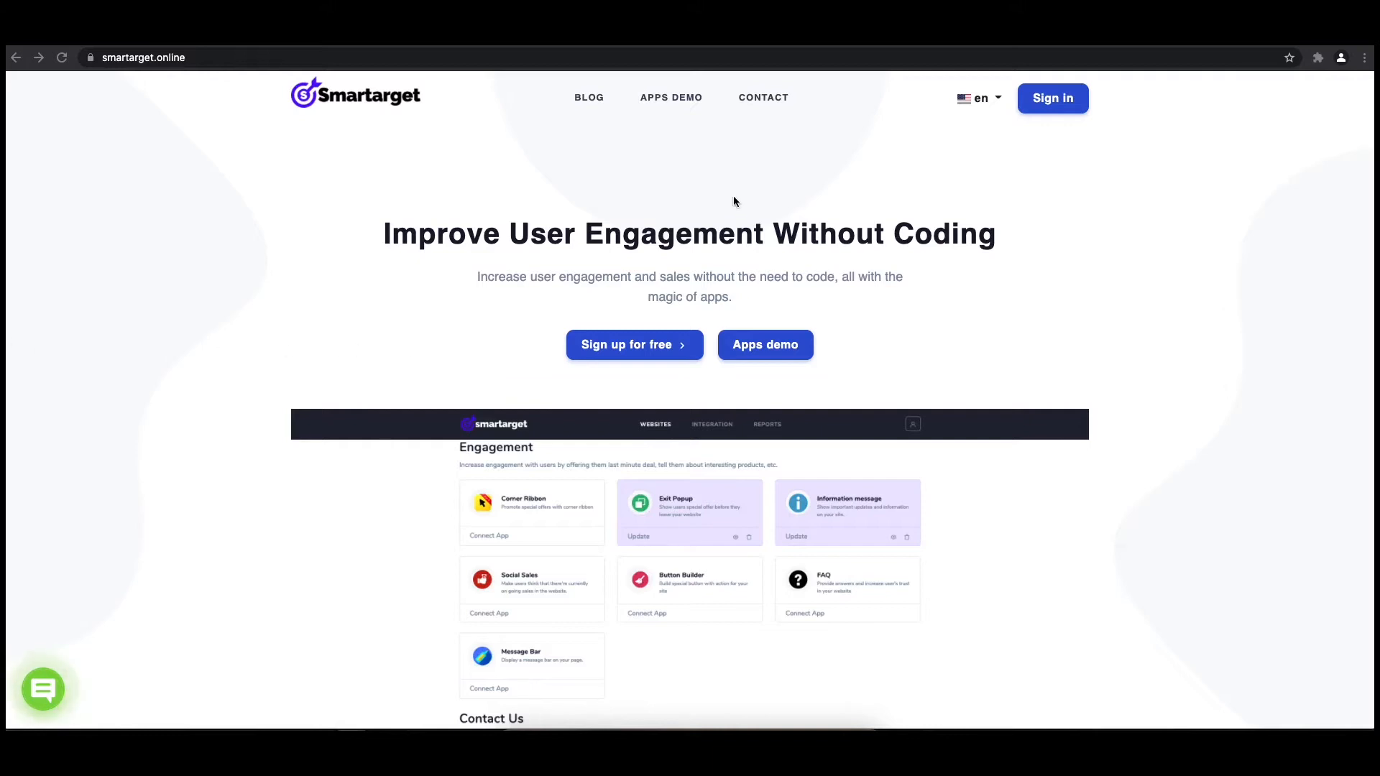
mouse_move(713, 219)
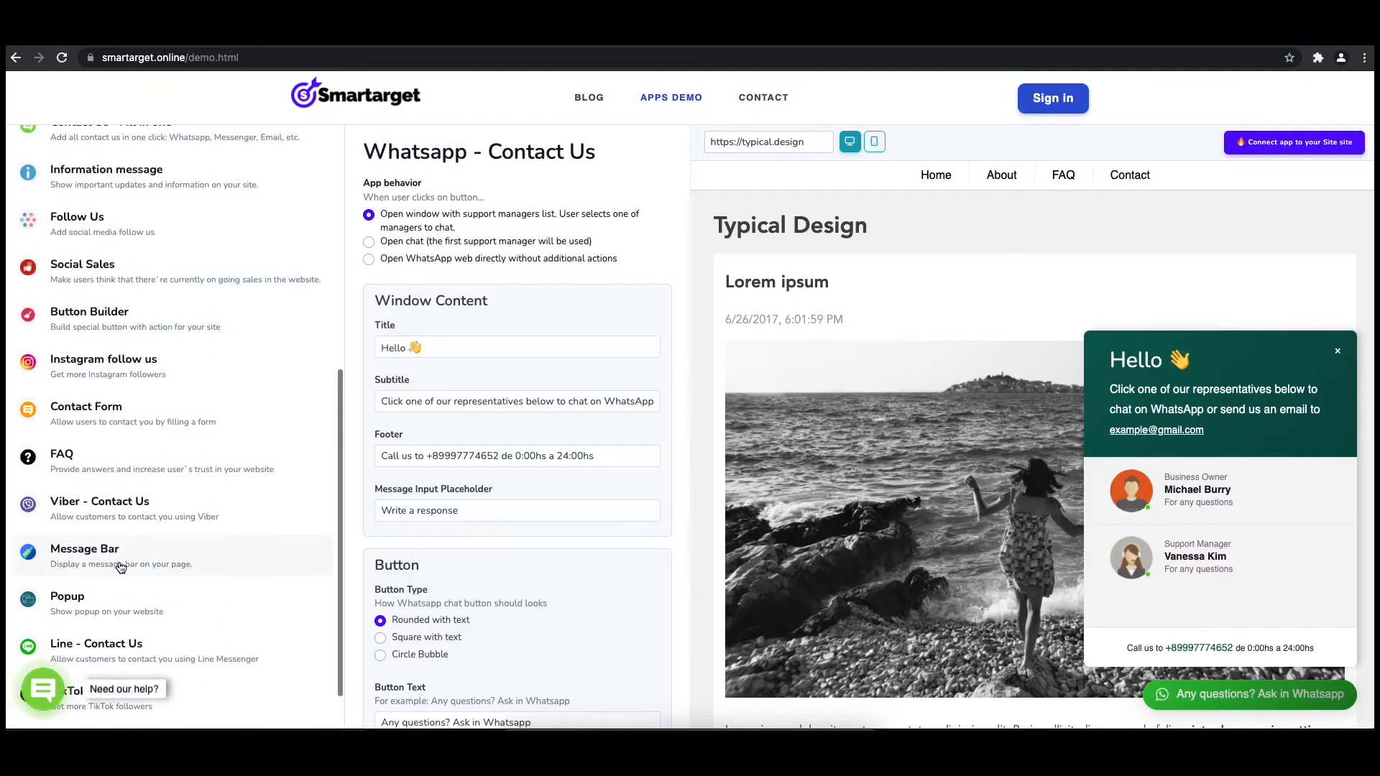
Select the Popup app and make its header read '15% OFF PROMO'.
left_click(67, 595)
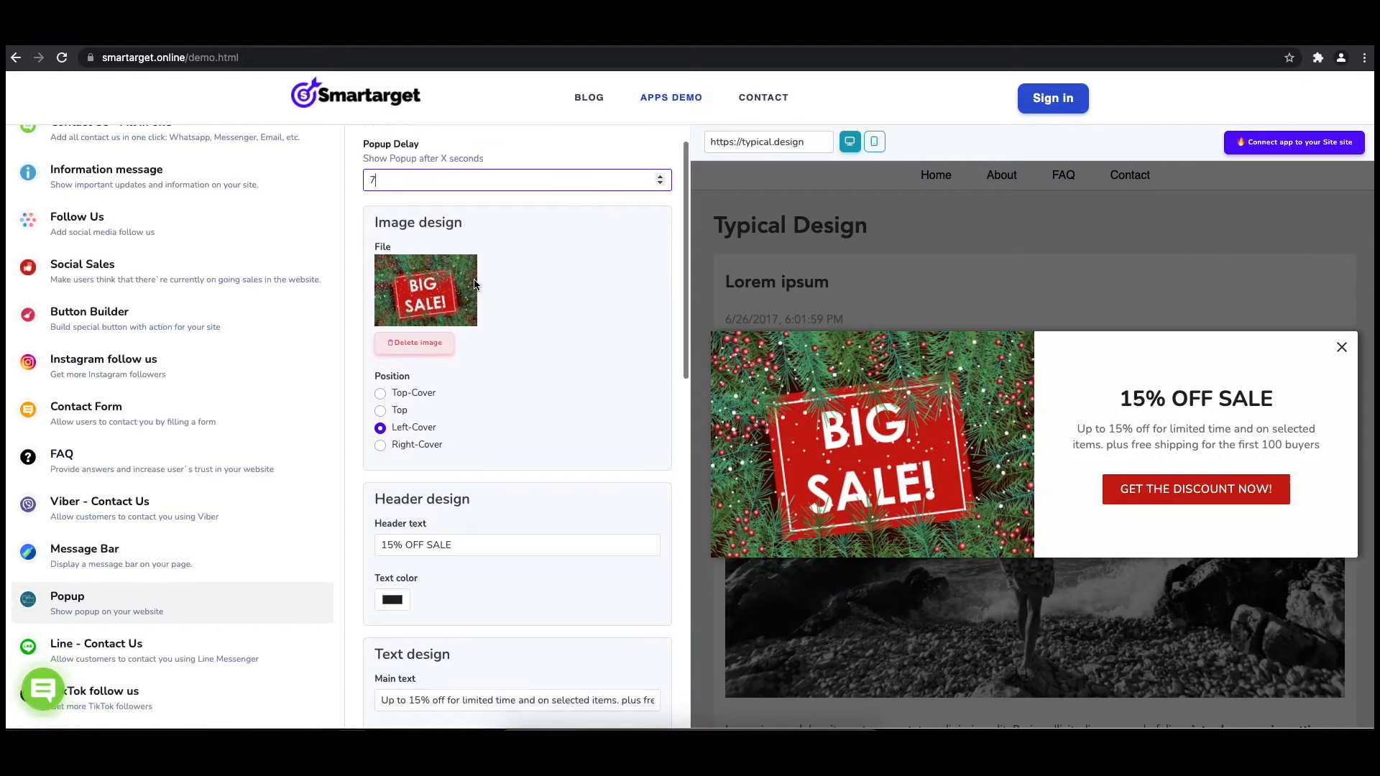
scroll("down", 3)
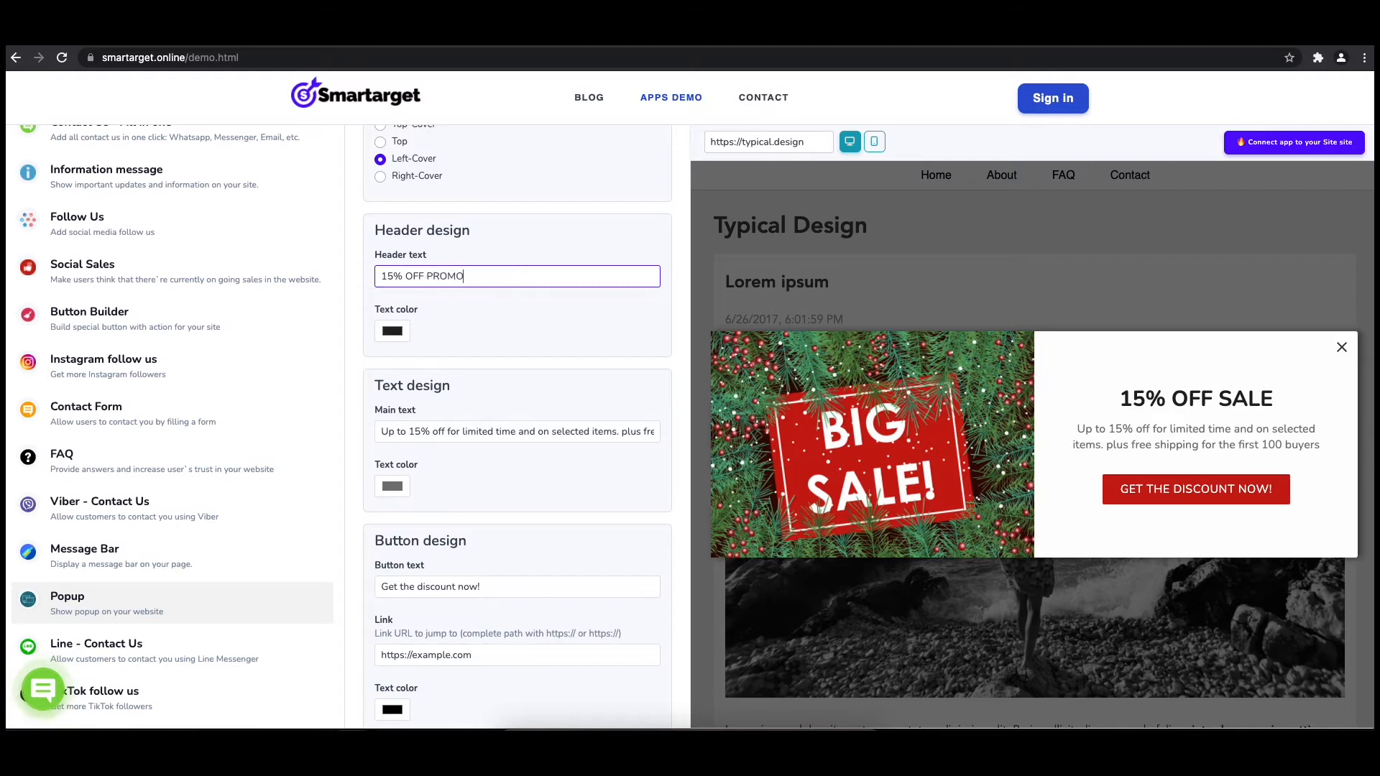
scroll("down", 3)
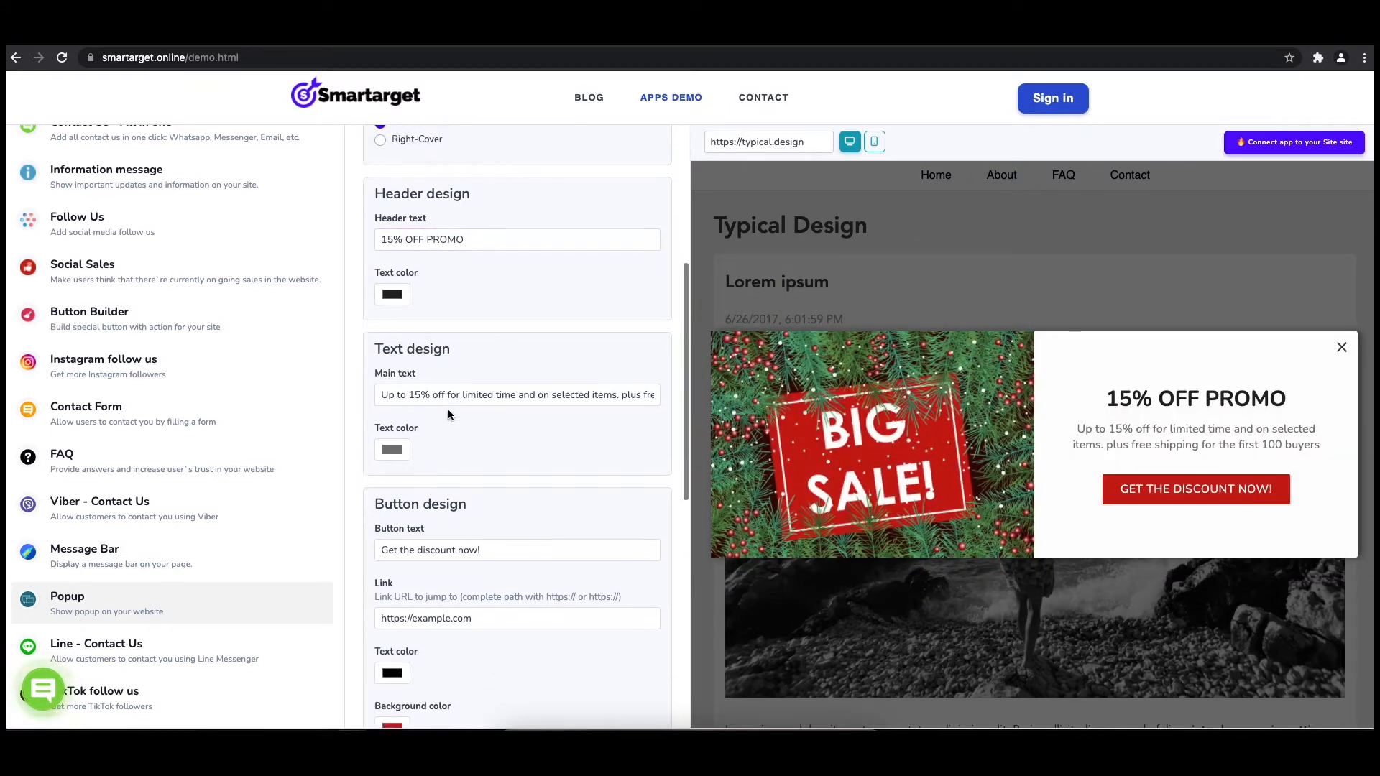
scroll("down", 3)
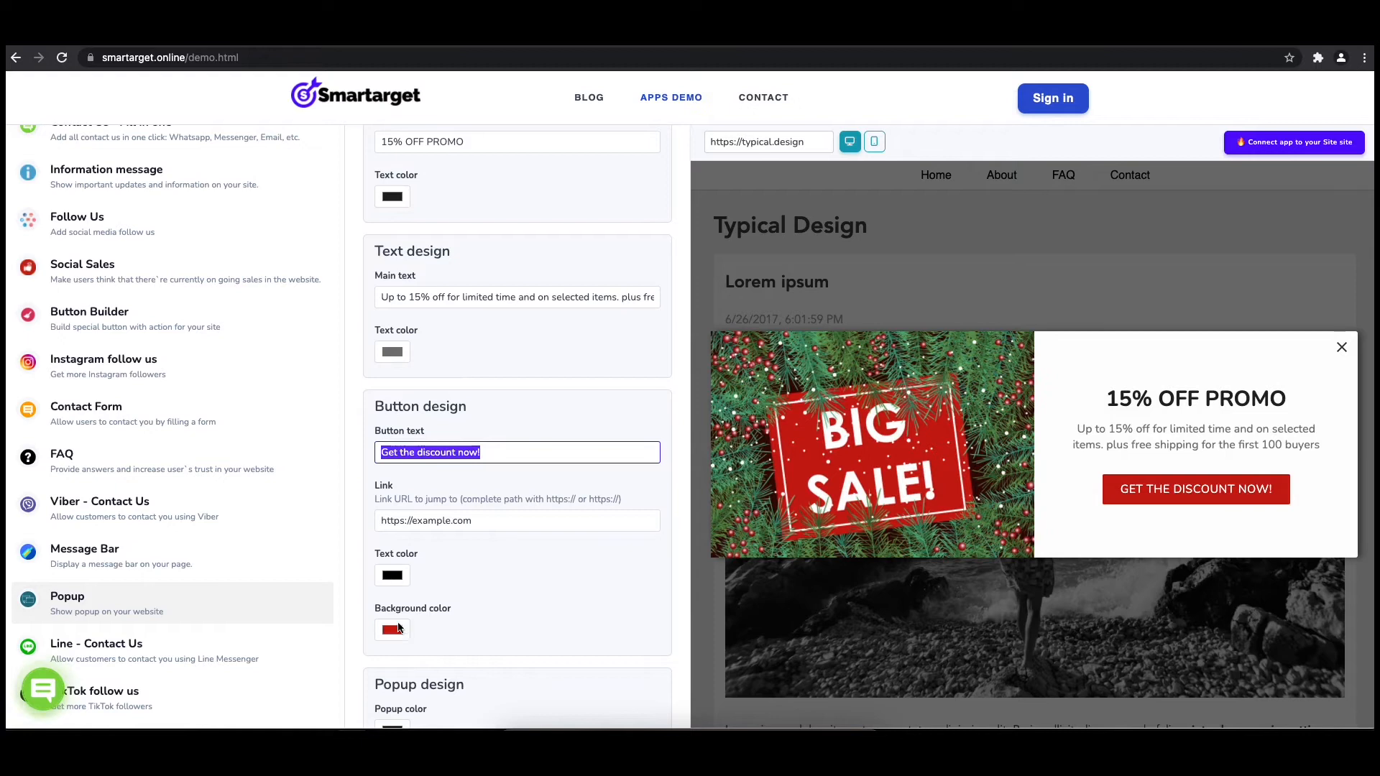
Connect the popup to the site by entering the website URL and continuing.
left_click(391, 575)
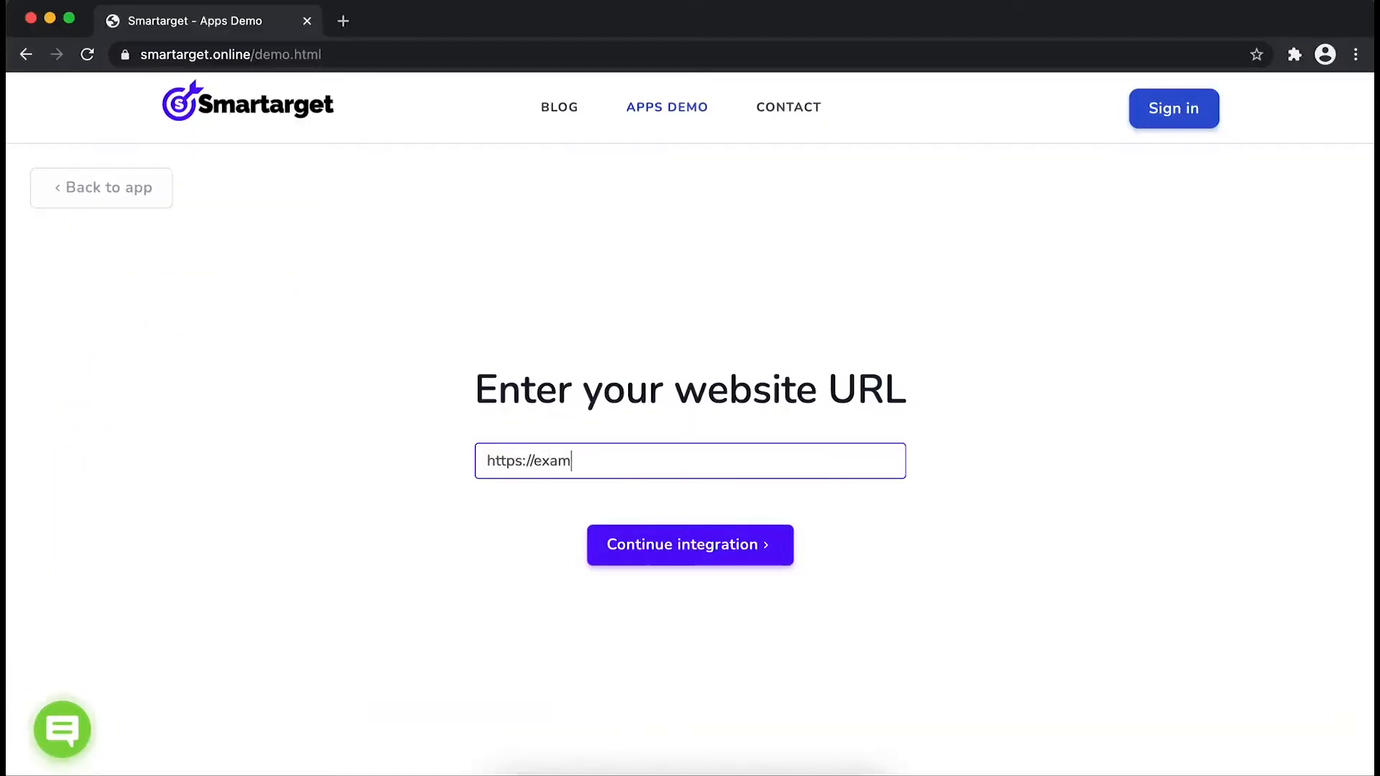
left_click(689, 543)
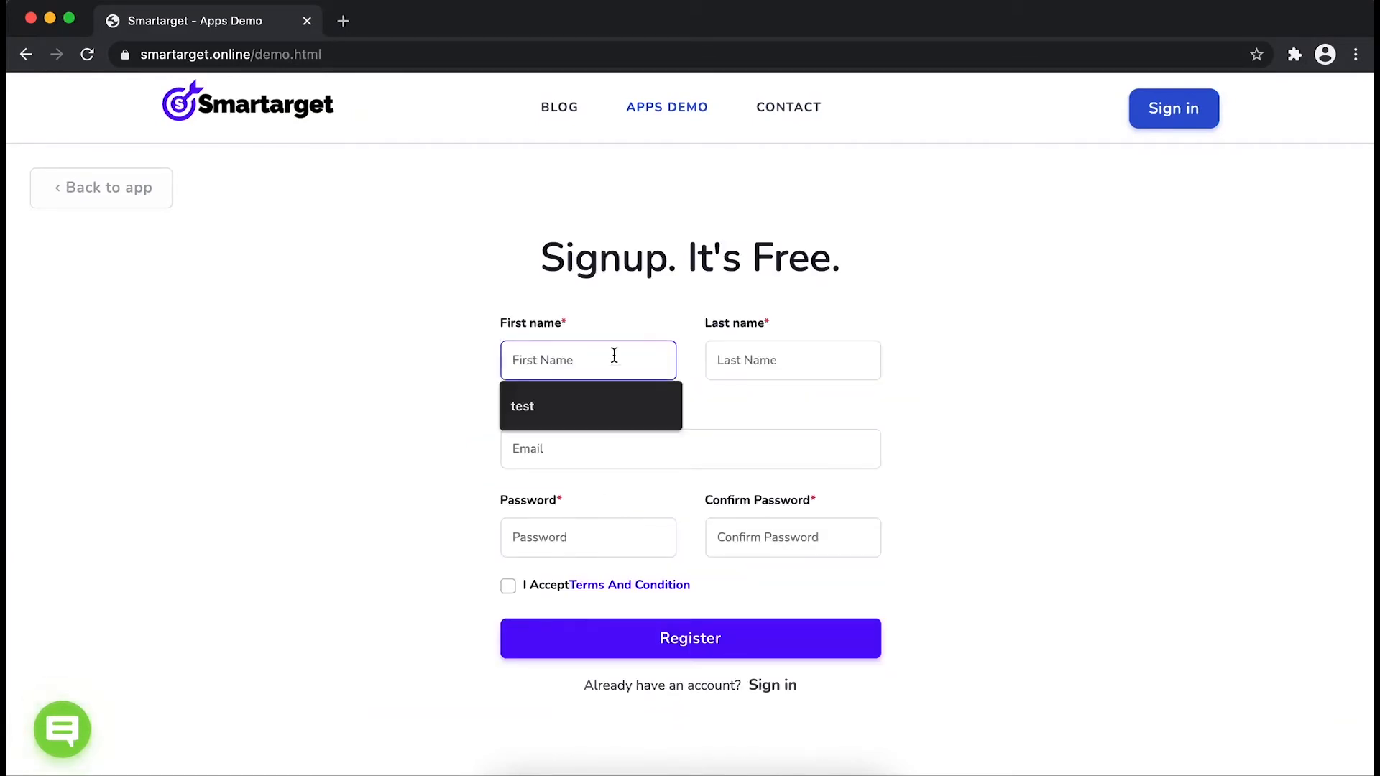
Register a free account as 'Jone' with email and password, accepting the terms.
type("Jone")
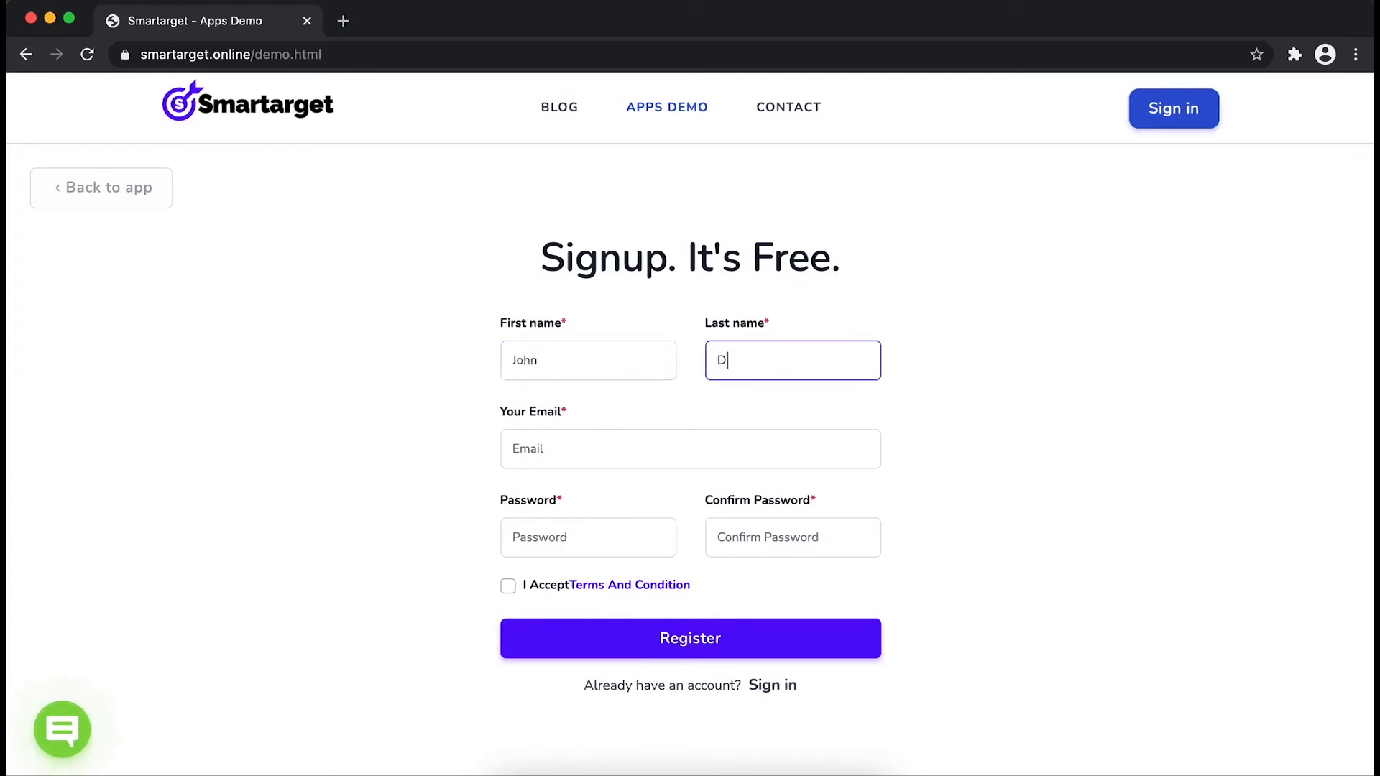
left_click(690, 448)
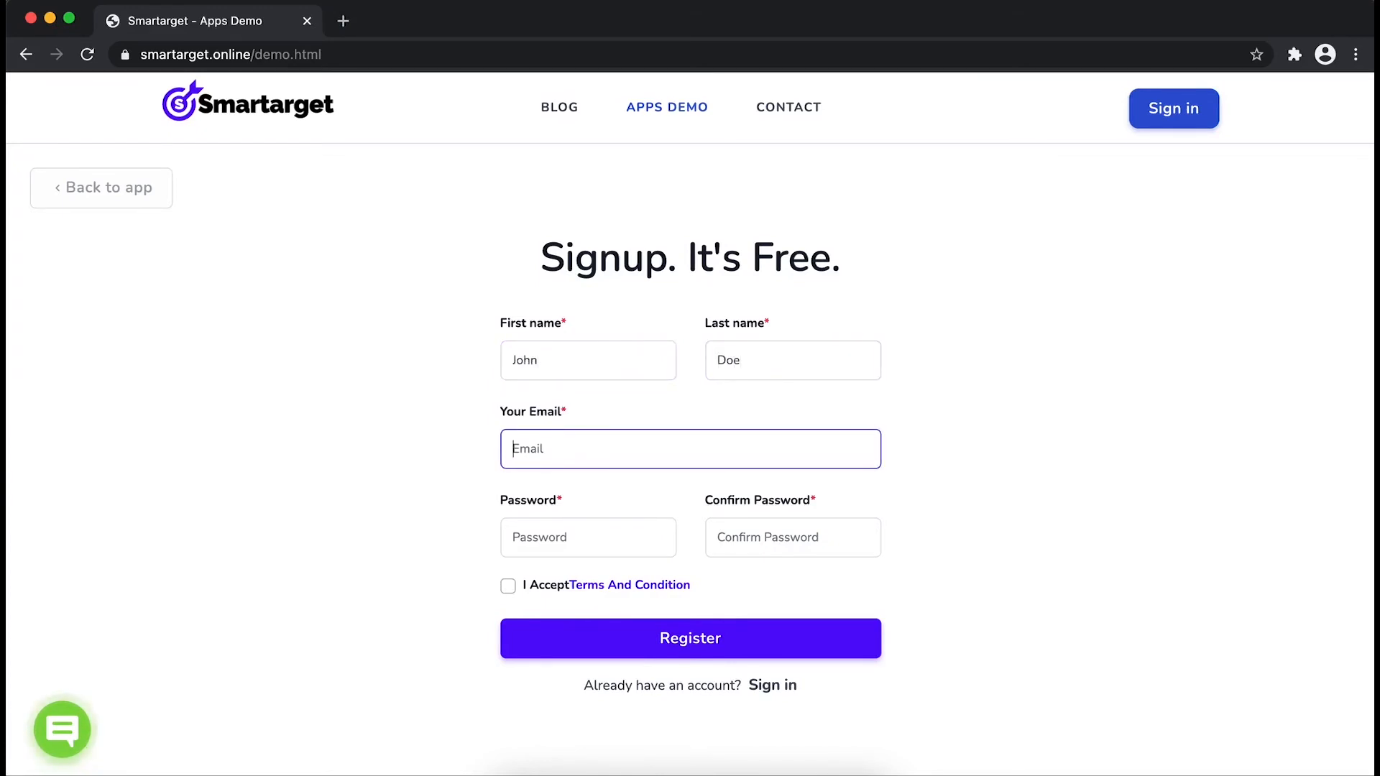
type("john@doe.com")
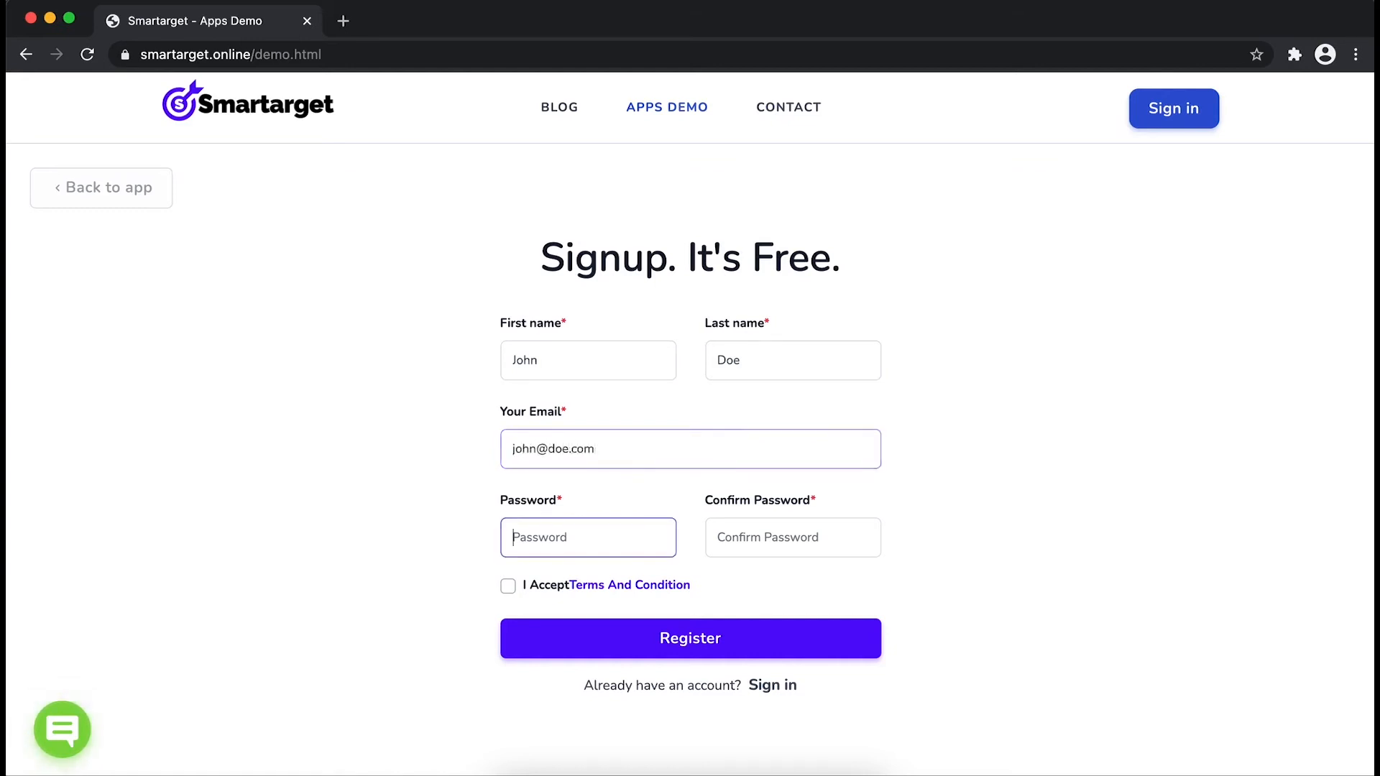
type("•••")
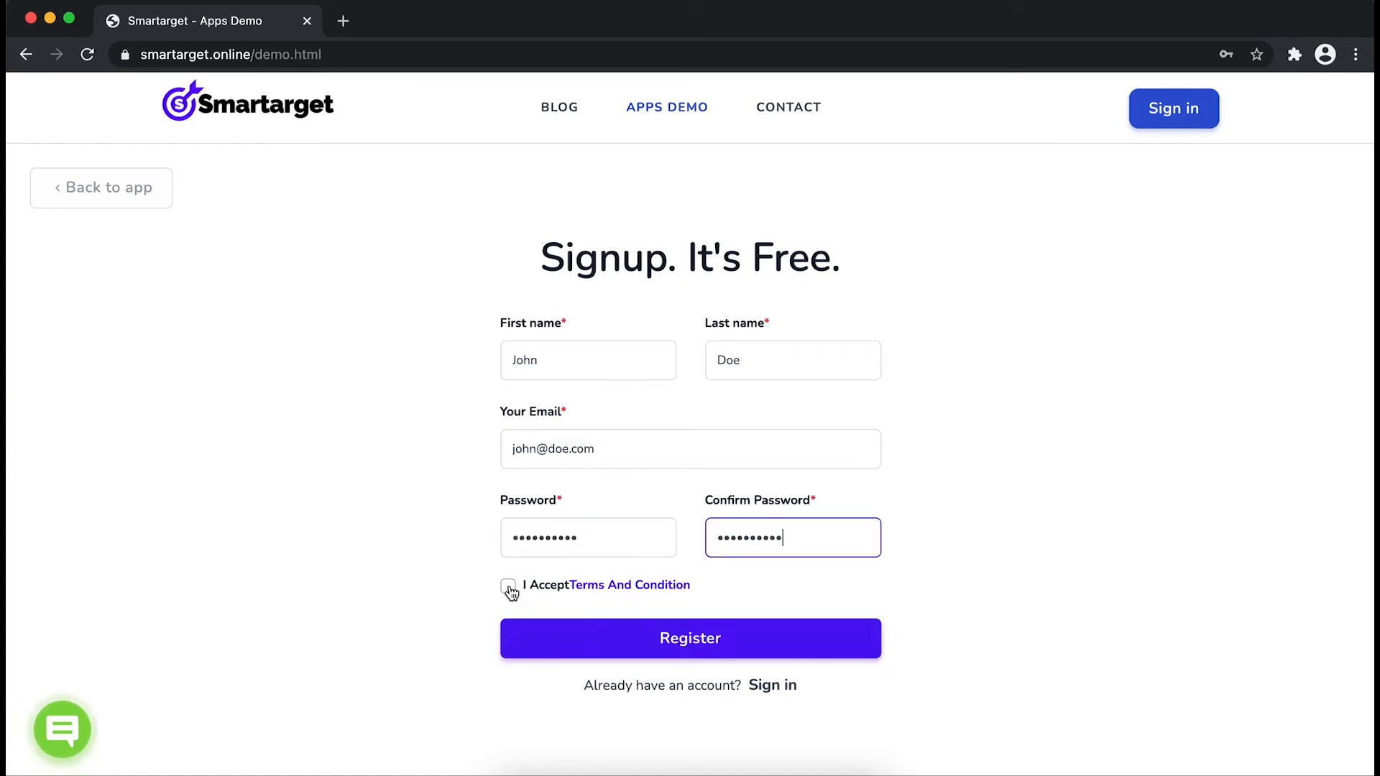
left_click(690, 639)
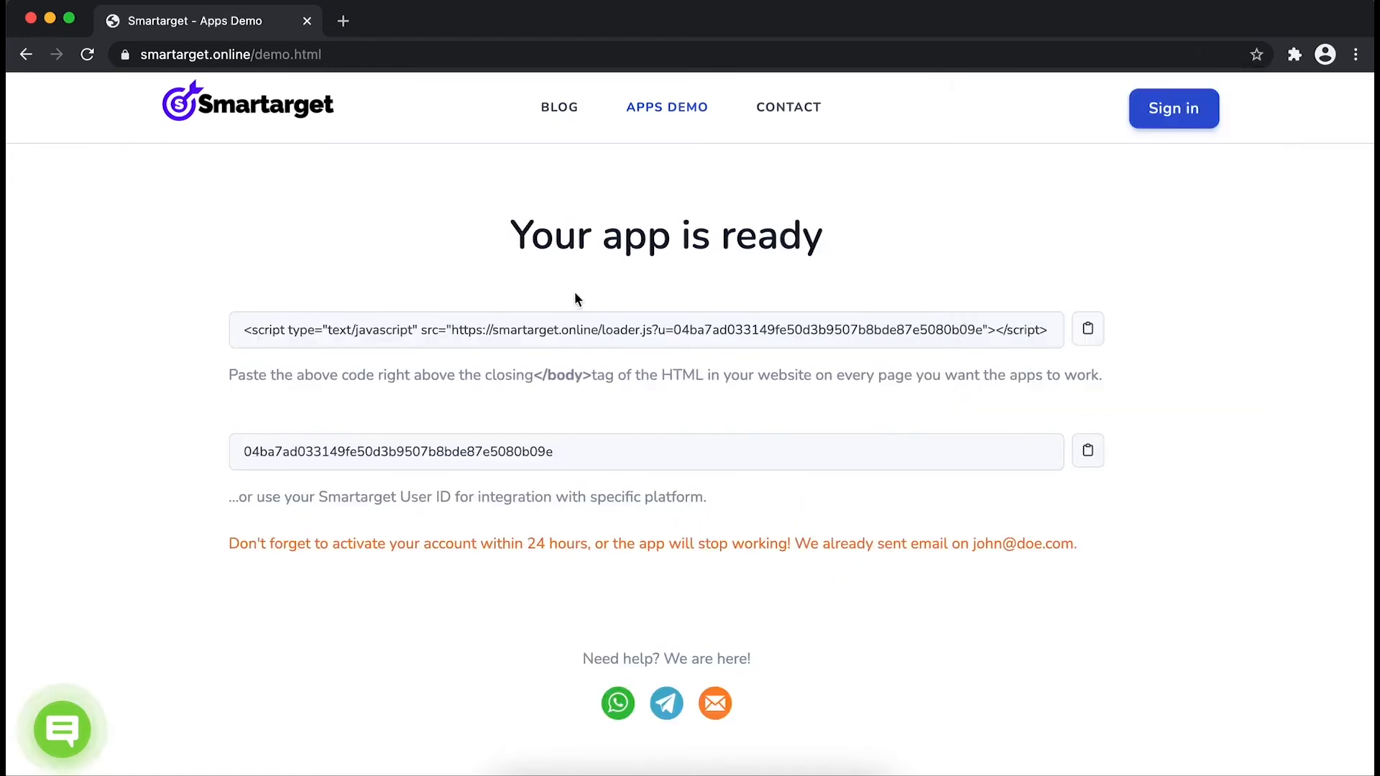
Copy the embed script code, noting it goes above the closing </body> tag.
left_click(1089, 329)
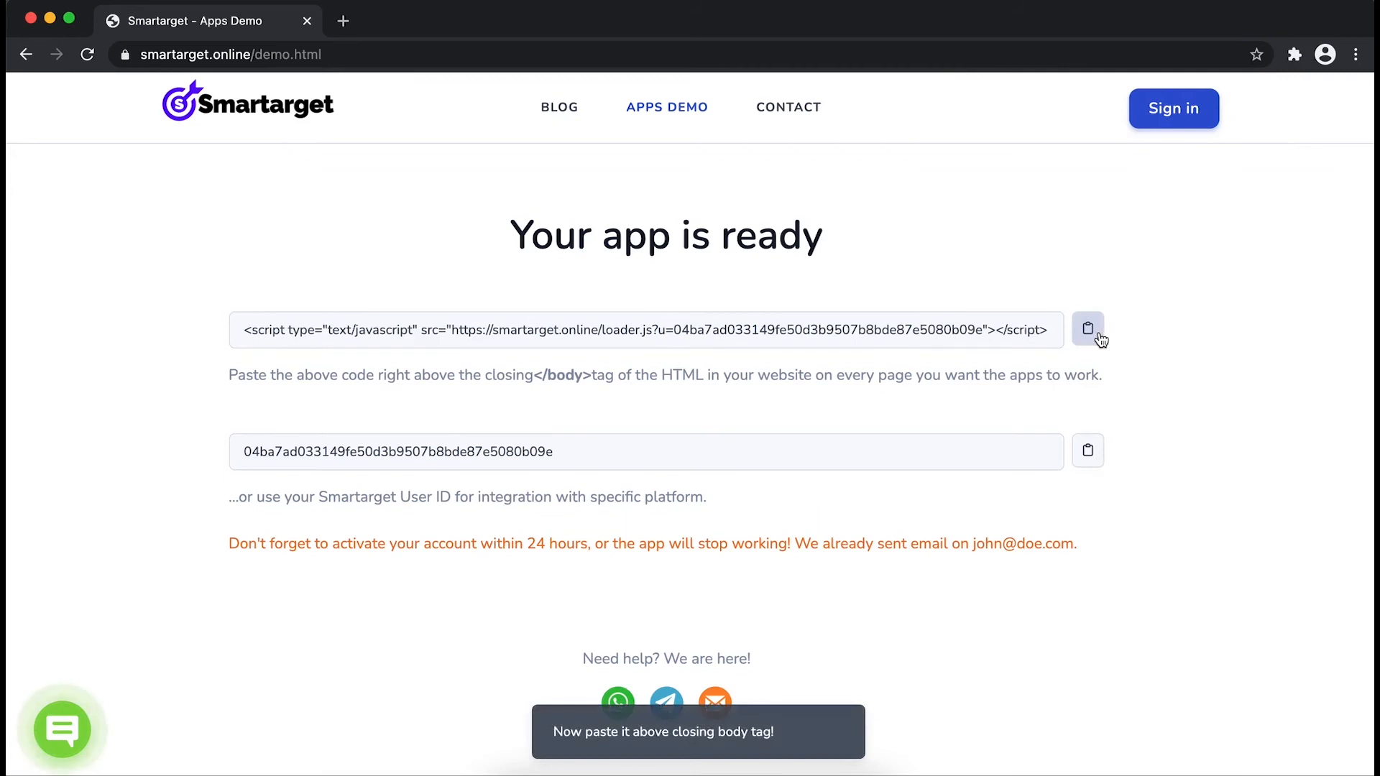
mouse_move(491, 380)
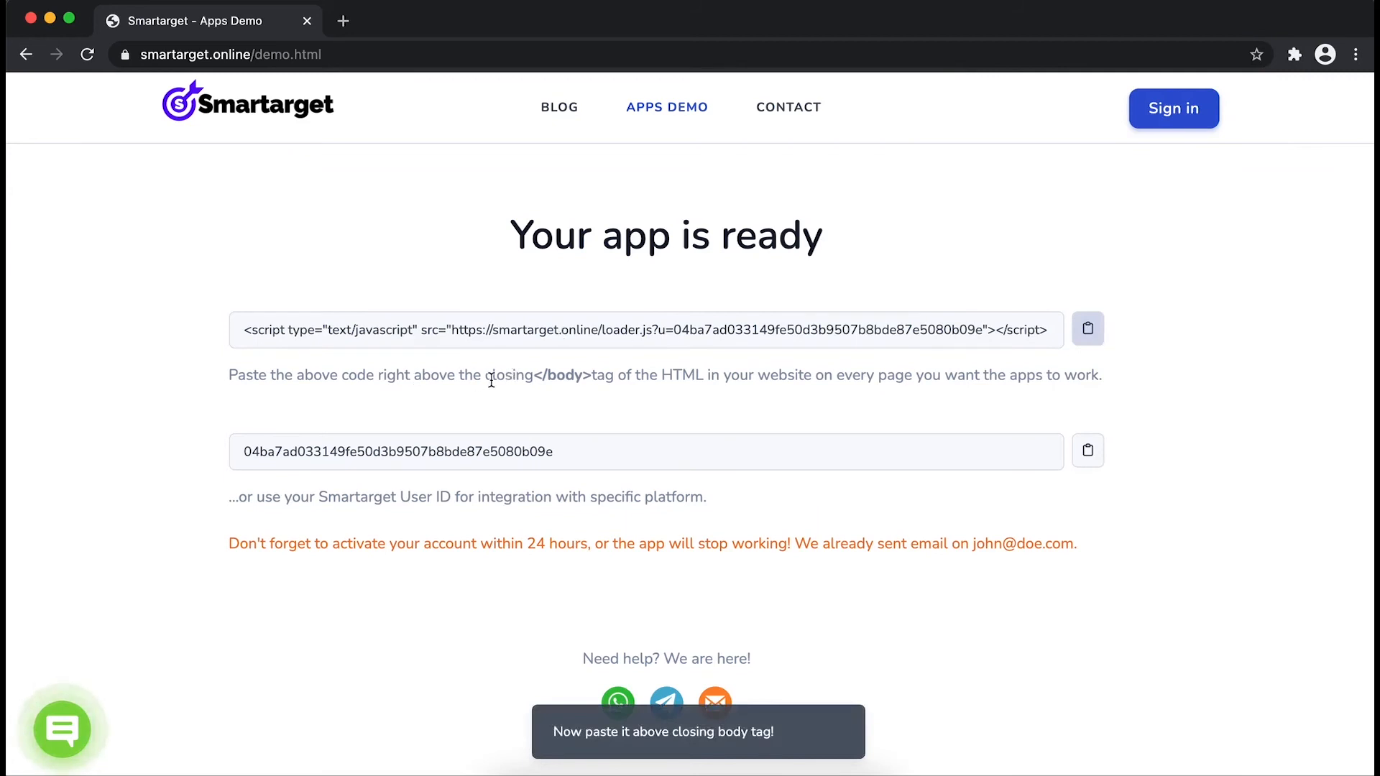
double_click(562, 375)
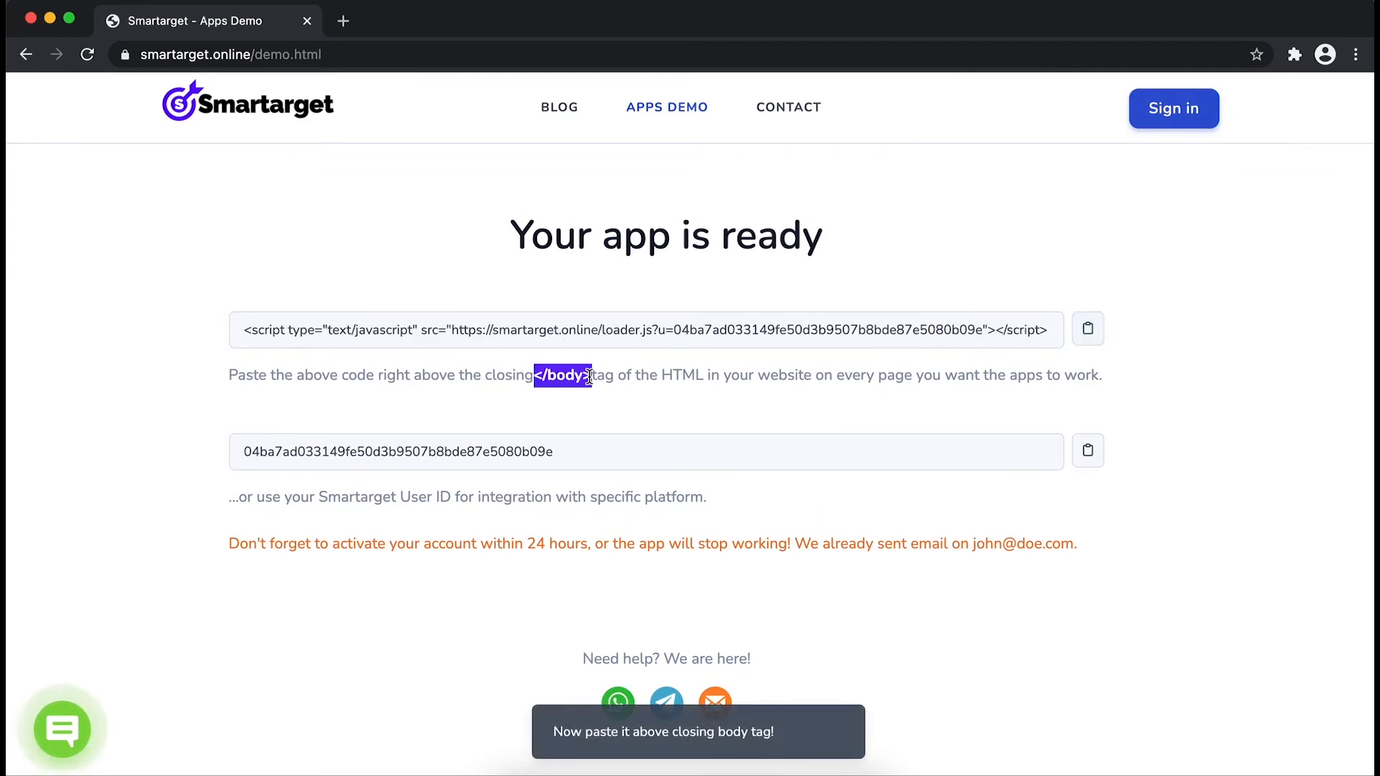